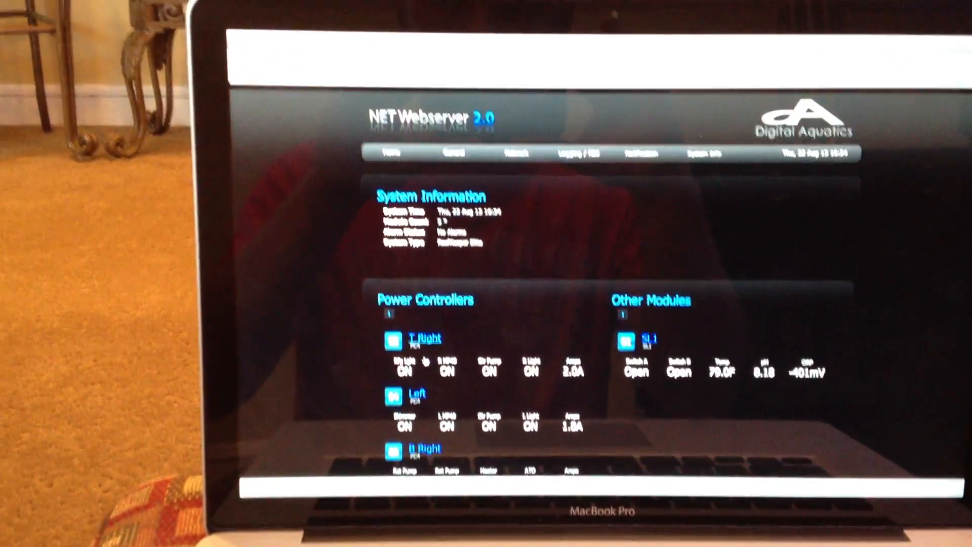
Step: Open the T Right power controller's Module Information page and scroll through its port table
click(425, 339)
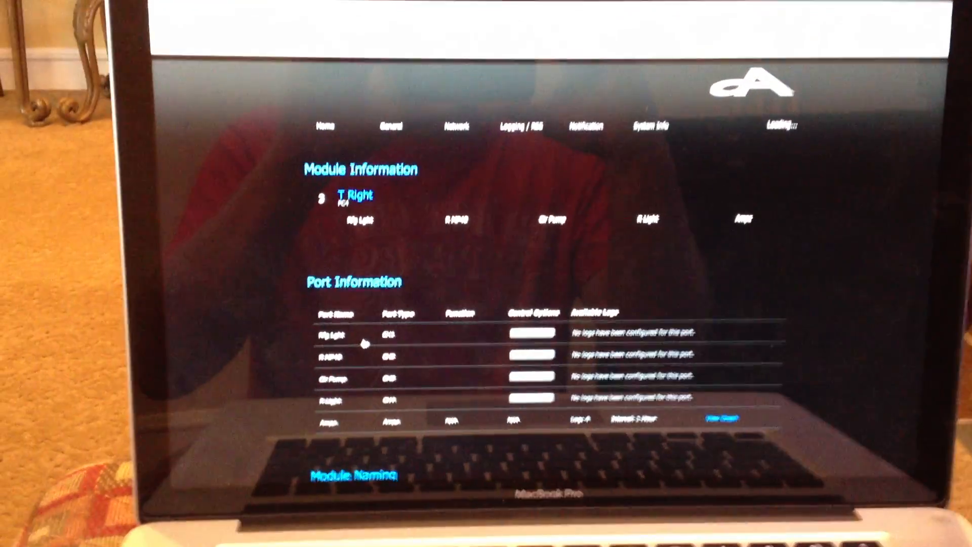
scroll(down, 3)
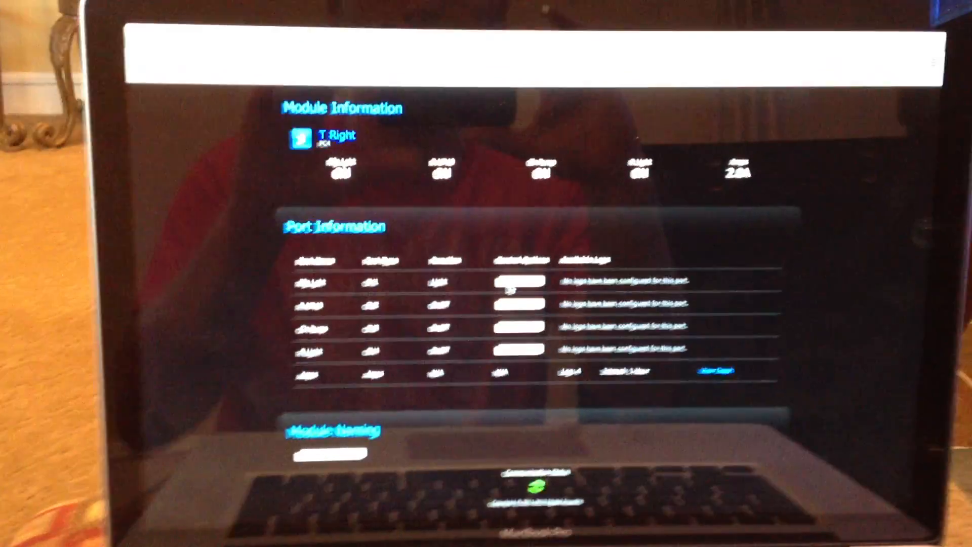
scroll(up, 3)
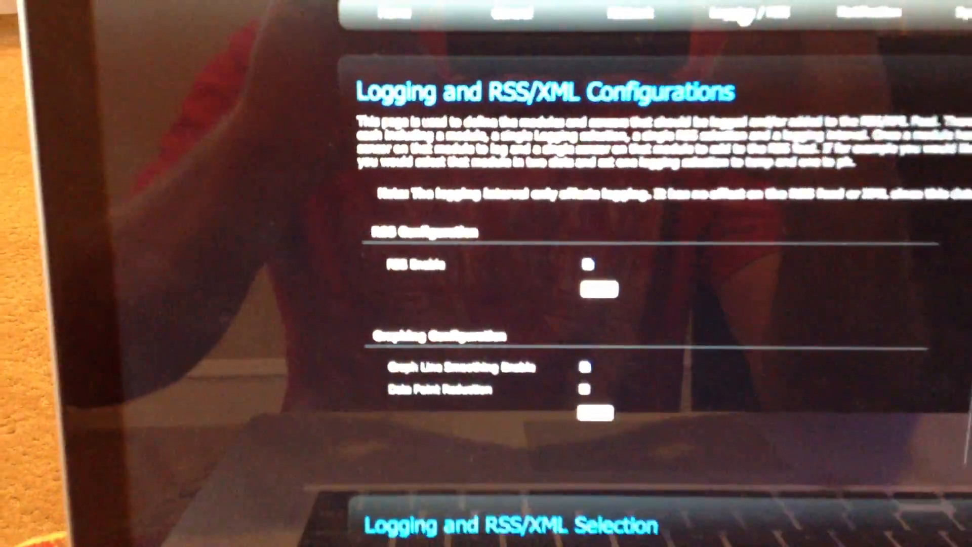
Step: Scroll through the Logging and RSS/XML Selection table to review module logging intervals and feeds
scroll(down, 3)
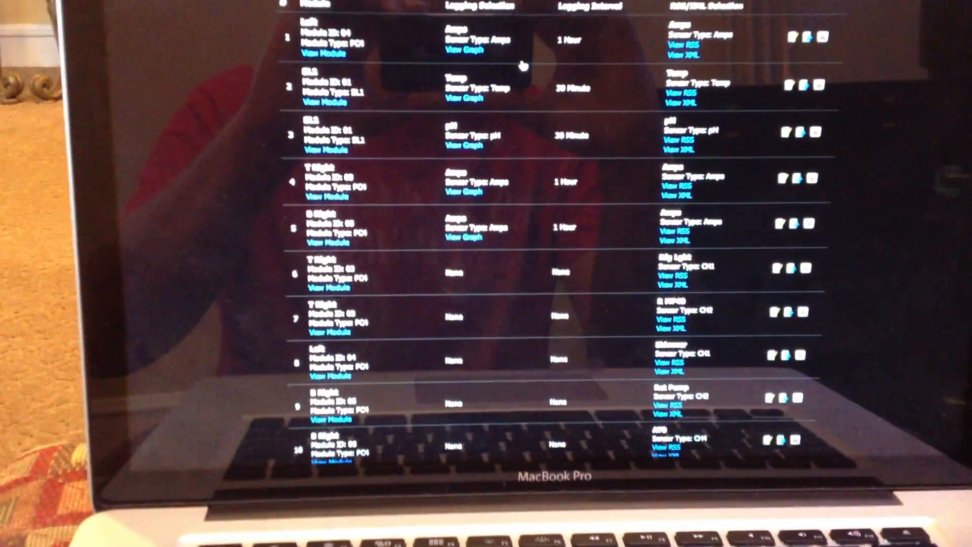
scroll(up, 3)
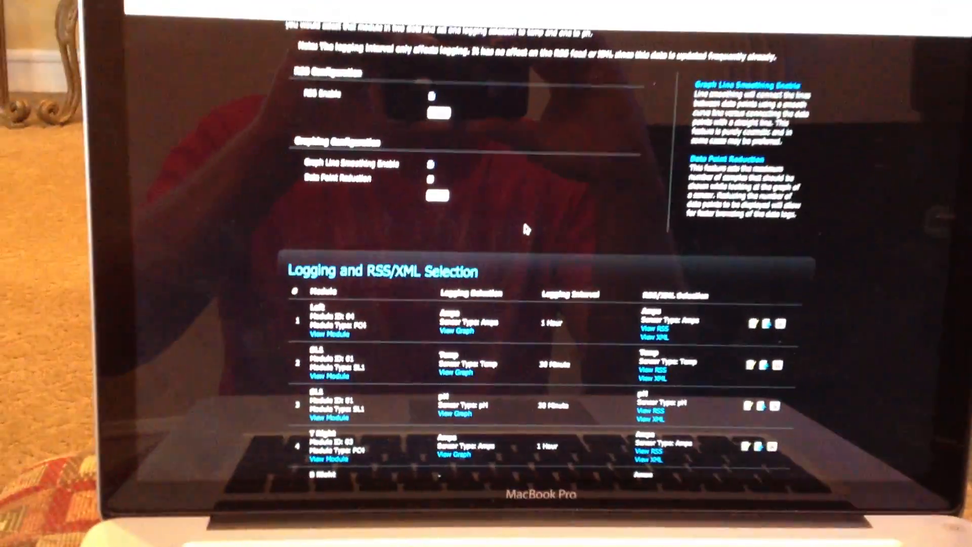
scroll(up, 3)
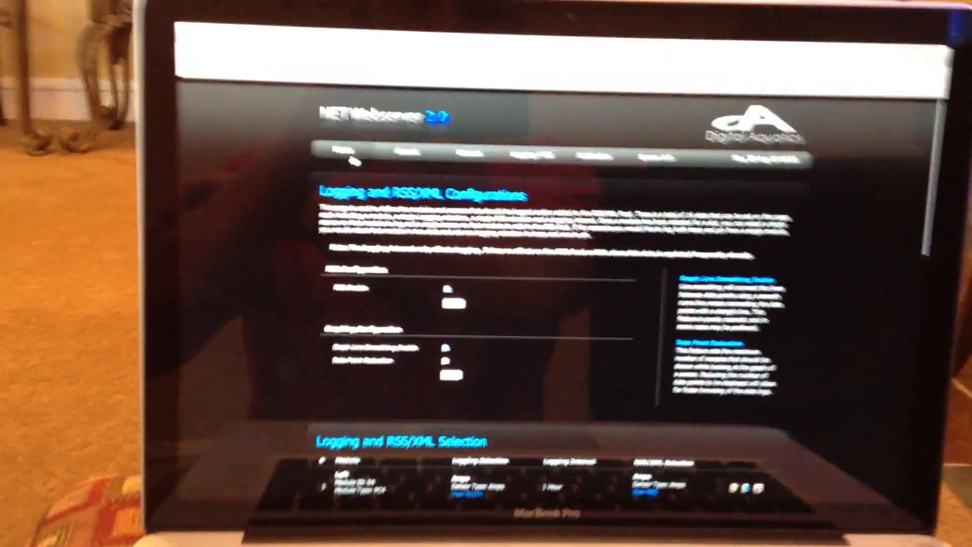
Step: Select TR-PC4 in the myReef tree to show its four channels and functions
click(335, 151)
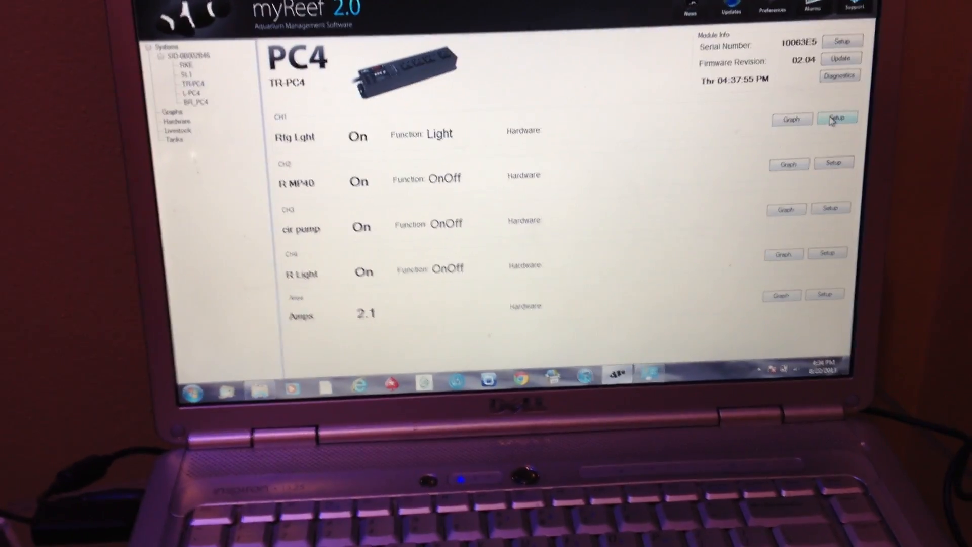
click(837, 118)
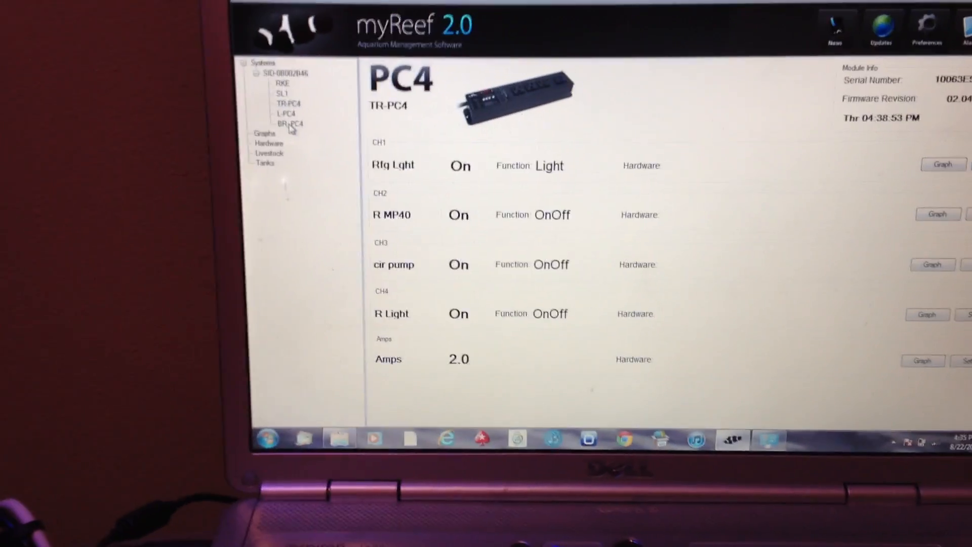
Step: Select BR_PC4, view the CH3 Heater channel's Function Editor, then close it
click(287, 121)
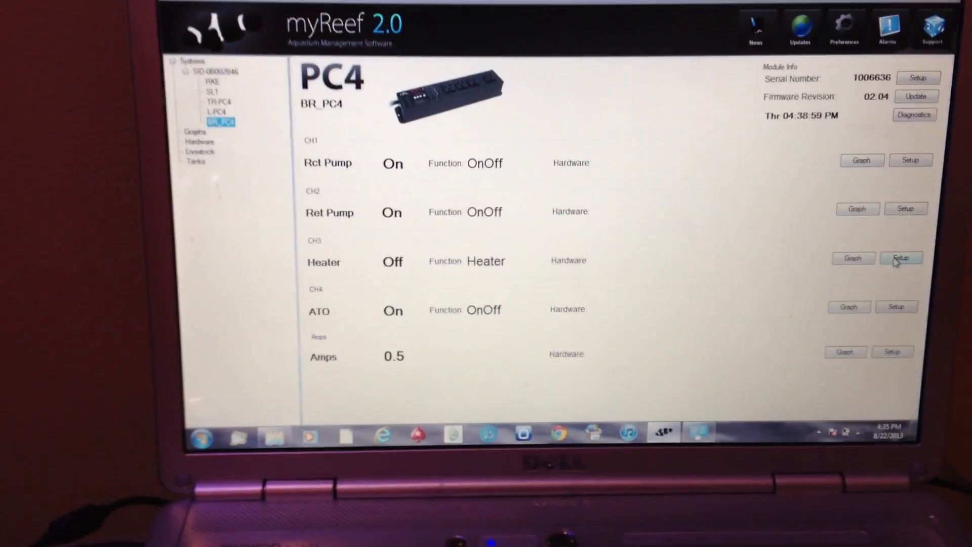
click(901, 258)
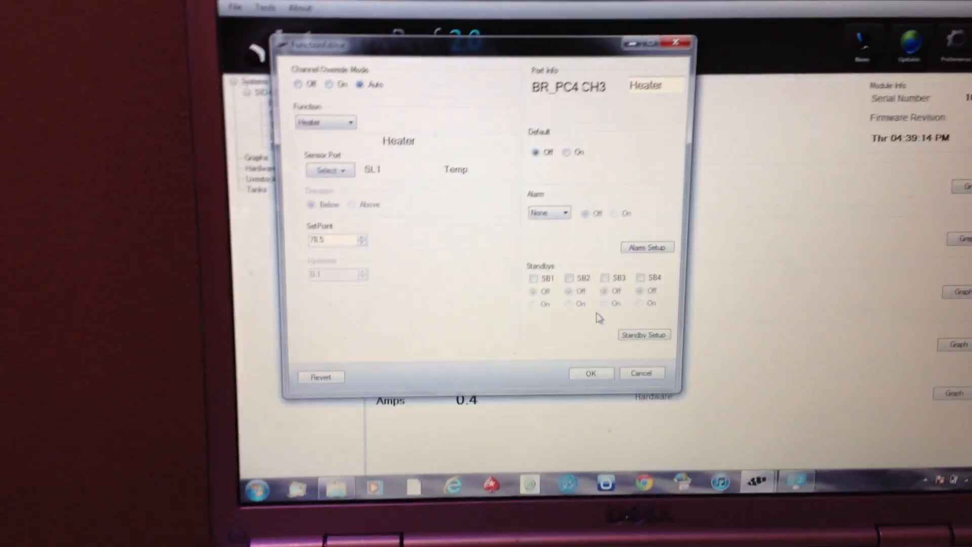
click(590, 373)
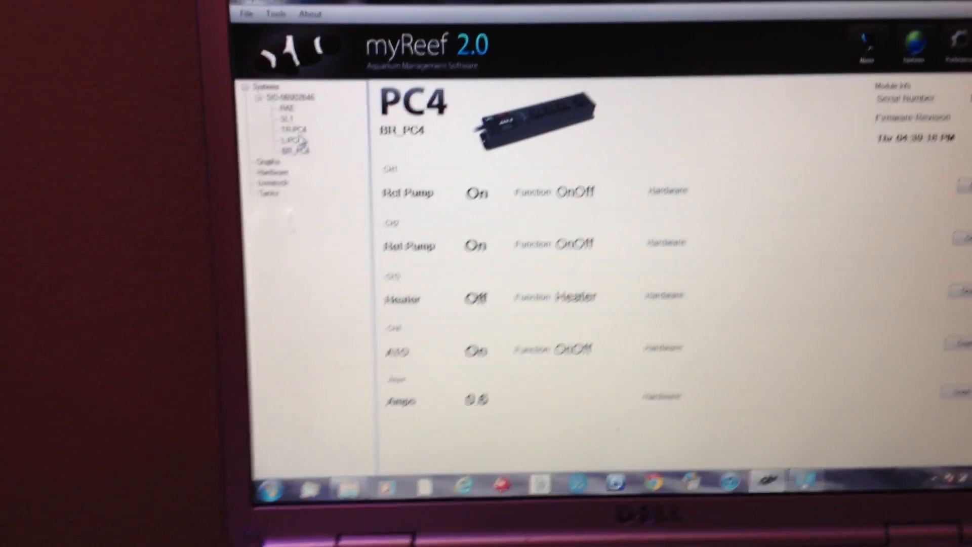